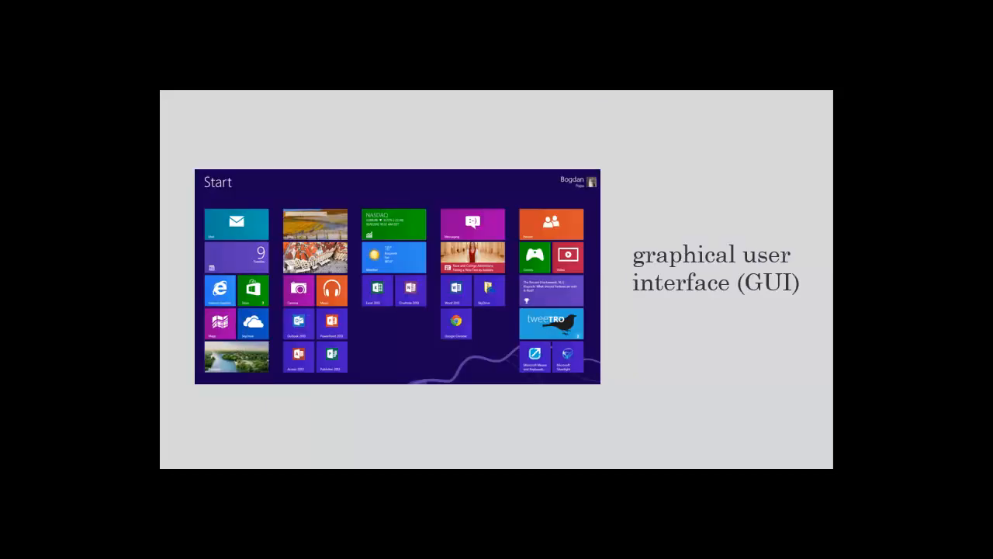
{"action": "mouse_move", "coordinate": [626, 377]}
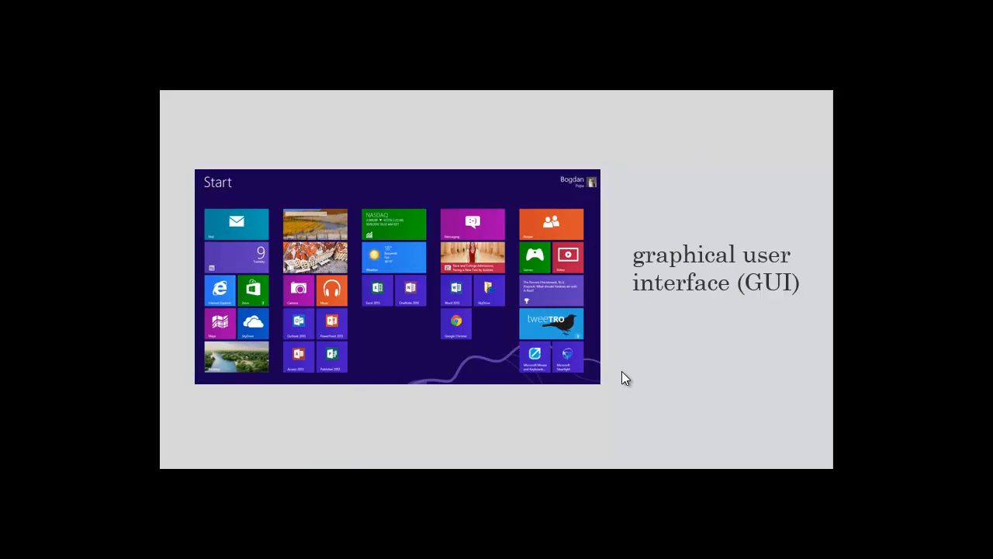
{"action": "mouse_move", "coordinate": [497, 241]}
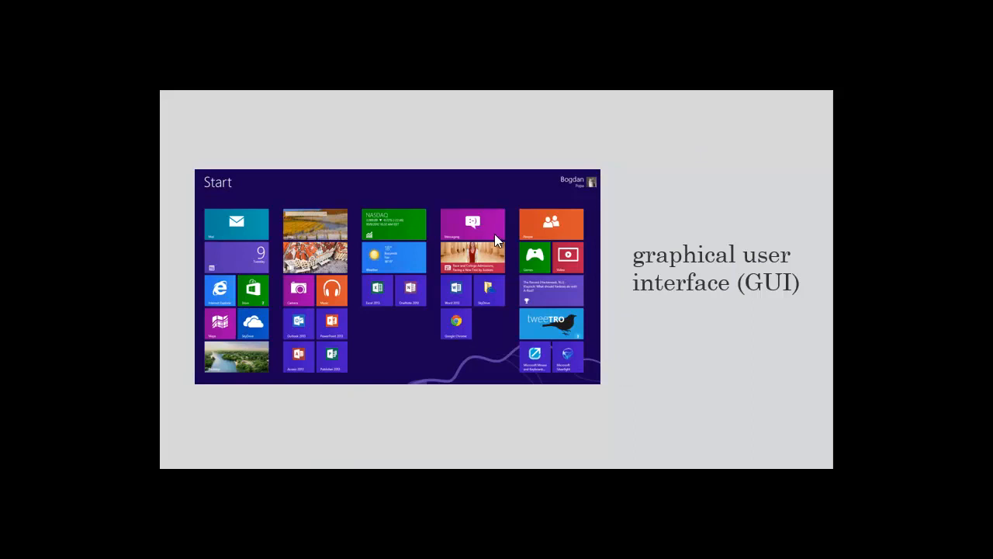
{"action": "mouse_move", "coordinate": [535, 266]}
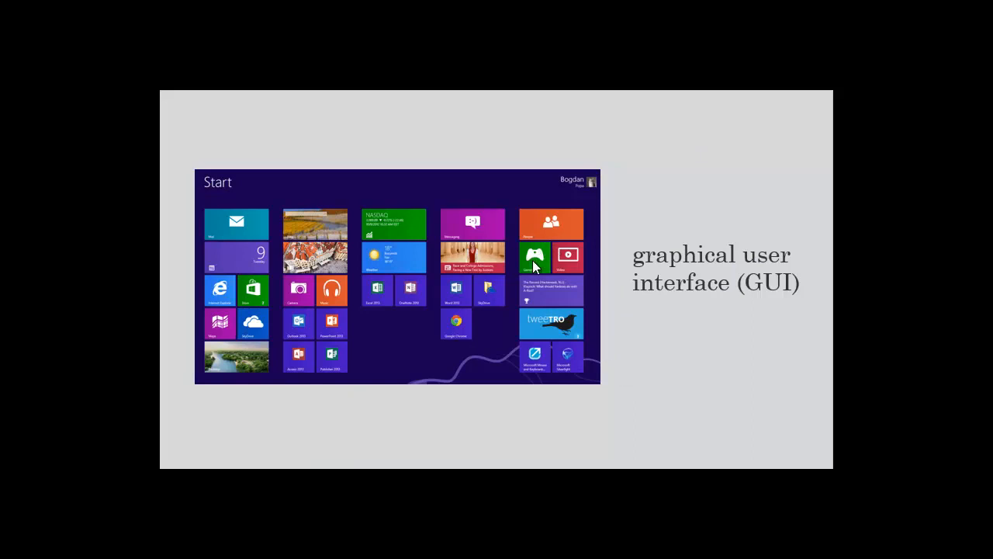
{"action": "mouse_move", "coordinate": [309, 211]}
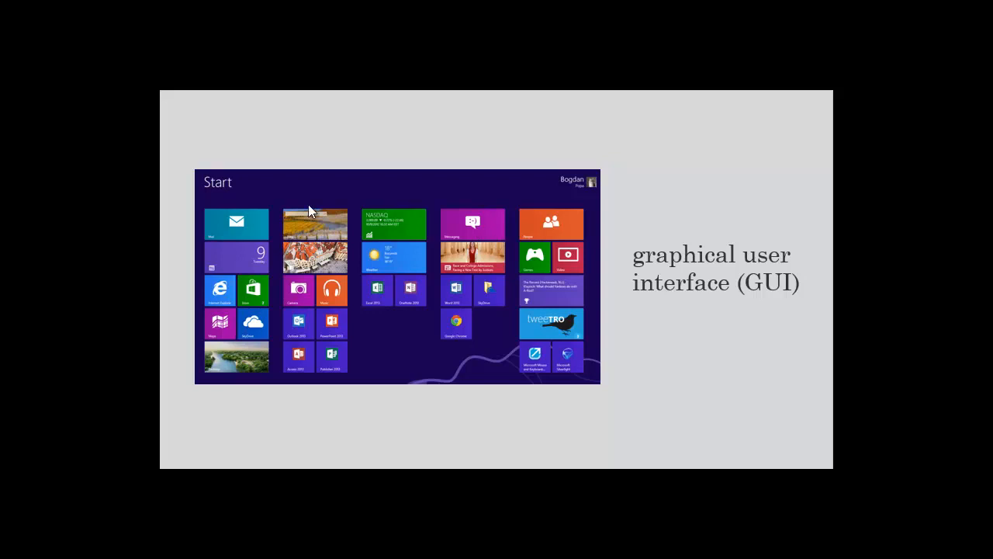
{"action": "mouse_move", "coordinate": [217, 301]}
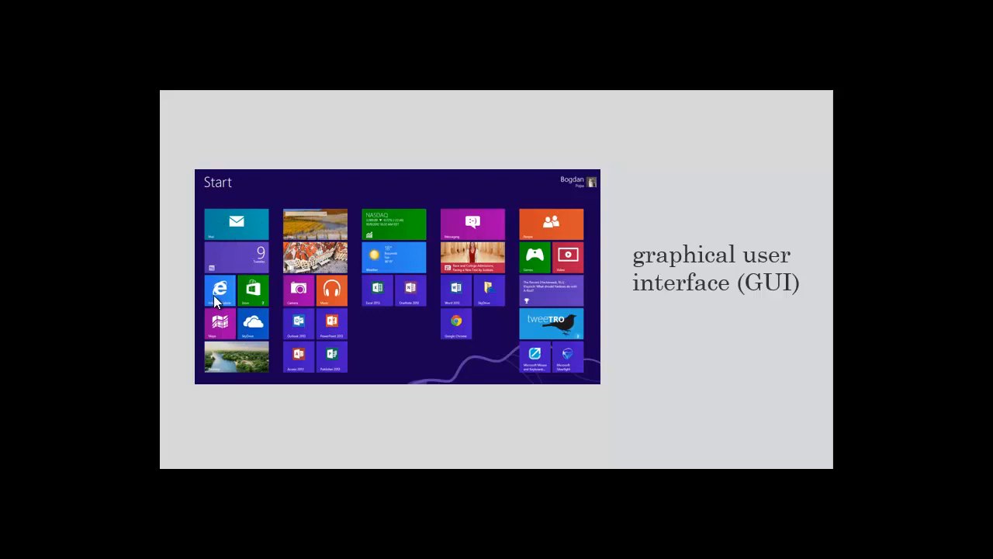
{"action": "mouse_move", "coordinate": [390, 310]}
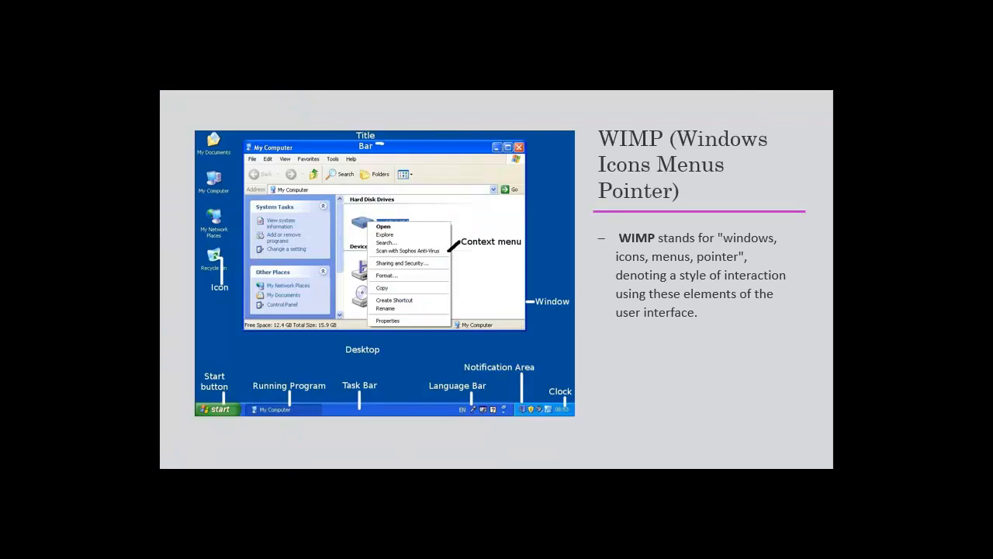
{"action": "mouse_move", "coordinate": [813, 135]}
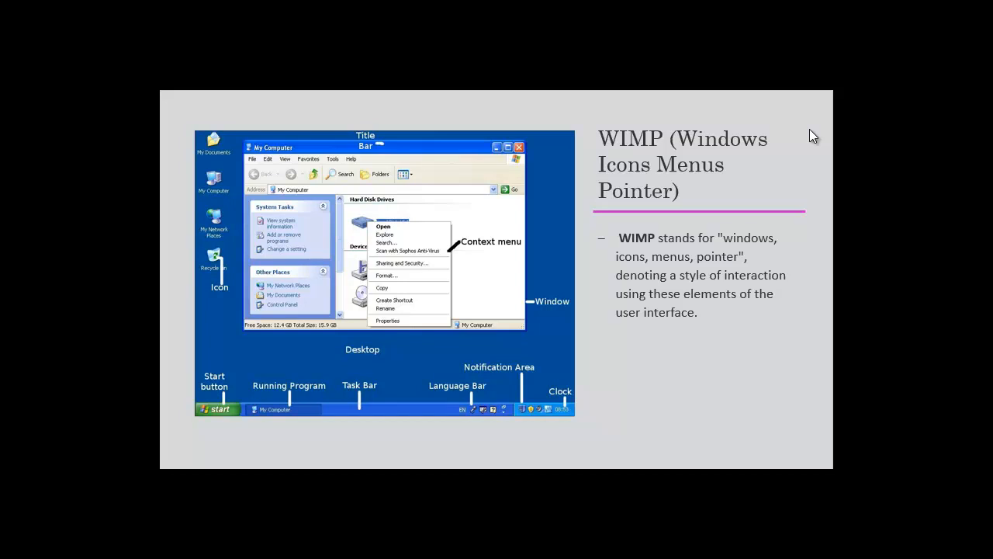
{"action": "mouse_move", "coordinate": [218, 258]}
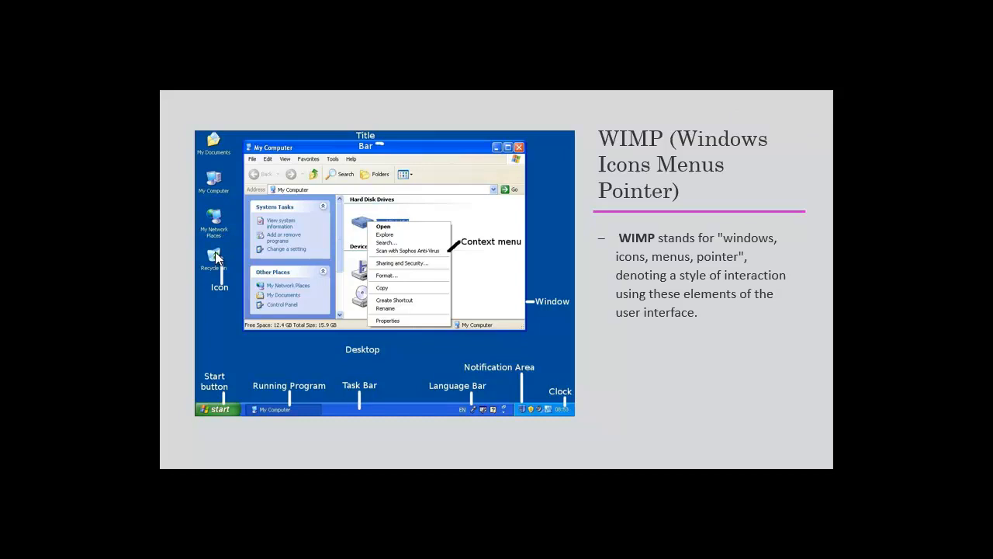
{"action": "mouse_move", "coordinate": [477, 233]}
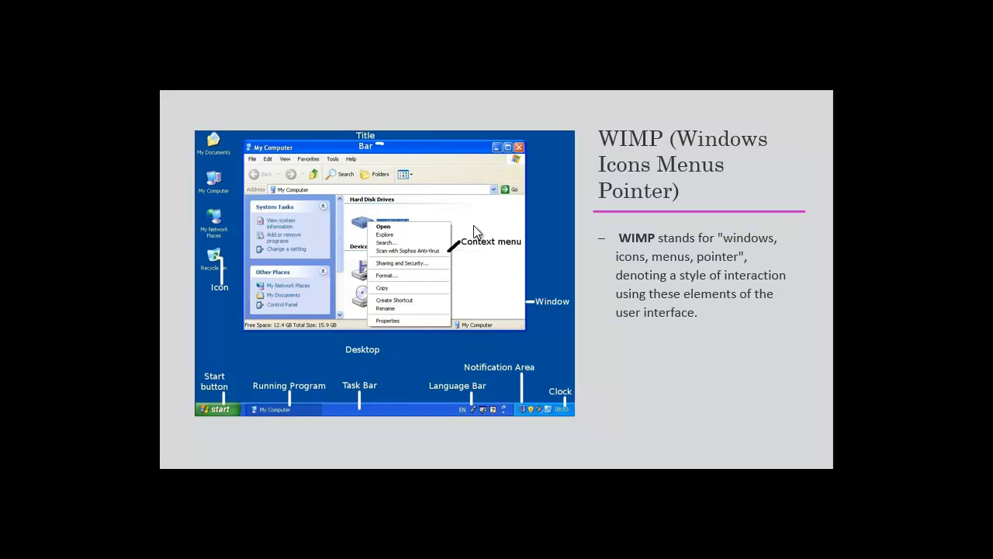
{"action": "mouse_move", "coordinate": [200, 286]}
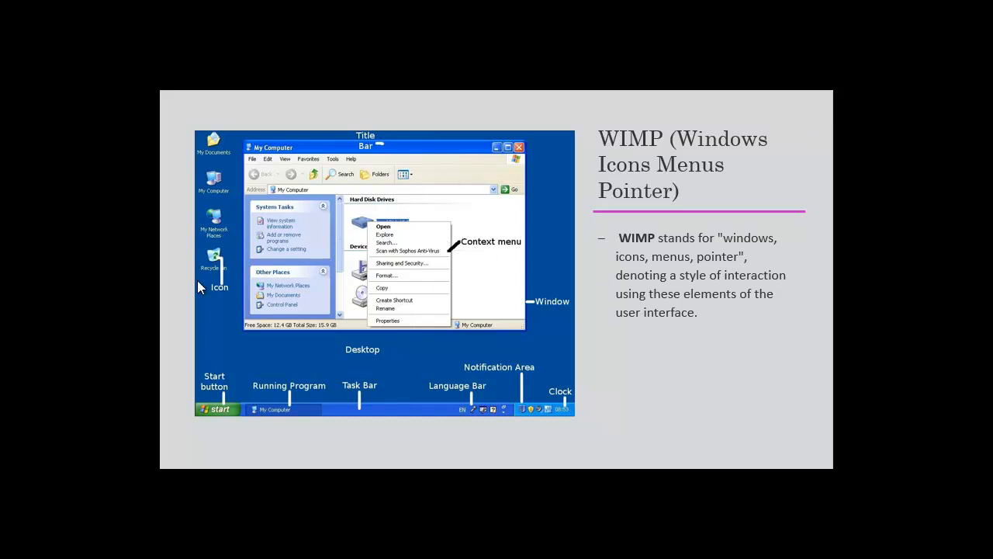
{"action": "mouse_move", "coordinate": [509, 415]}
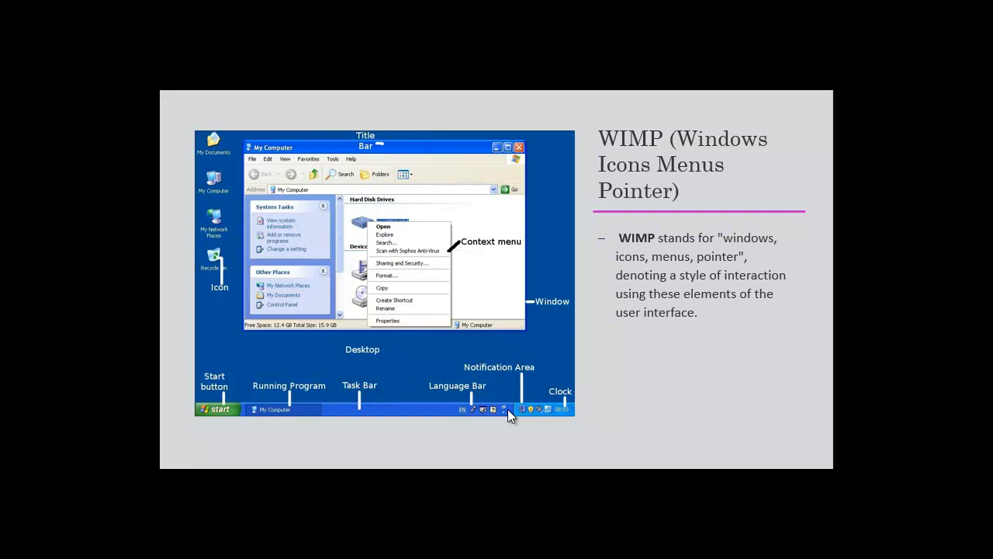